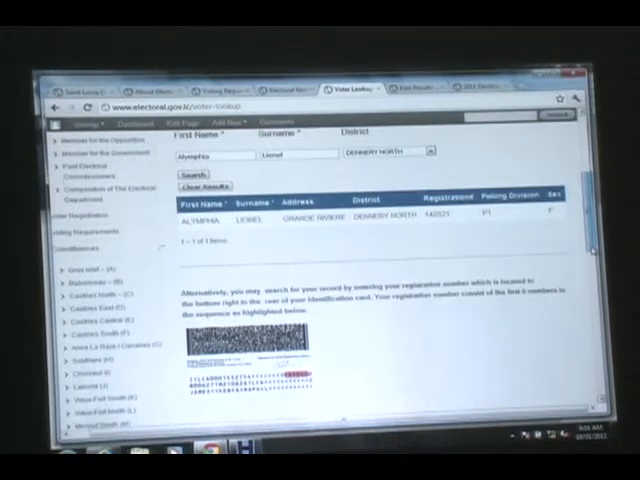
Review Dennery North's Polling Division and Polling Station tables, then view the Past Results page.
scroll(down, 3)
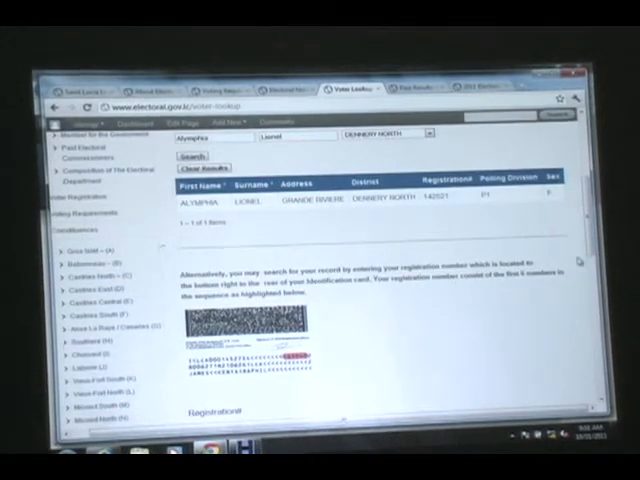
scroll(down, 3)
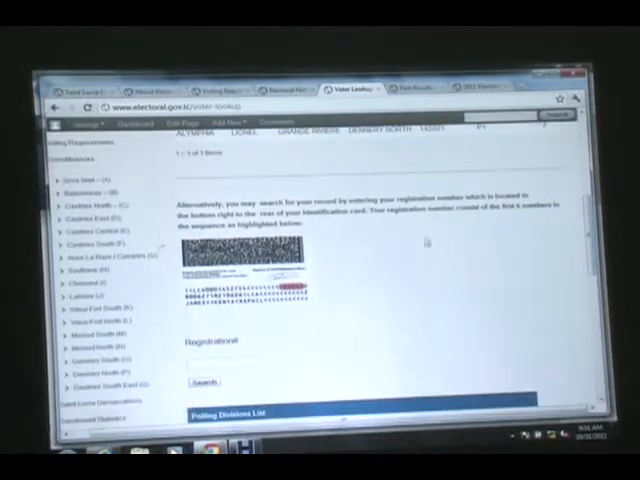
mouse_move(90, 372)
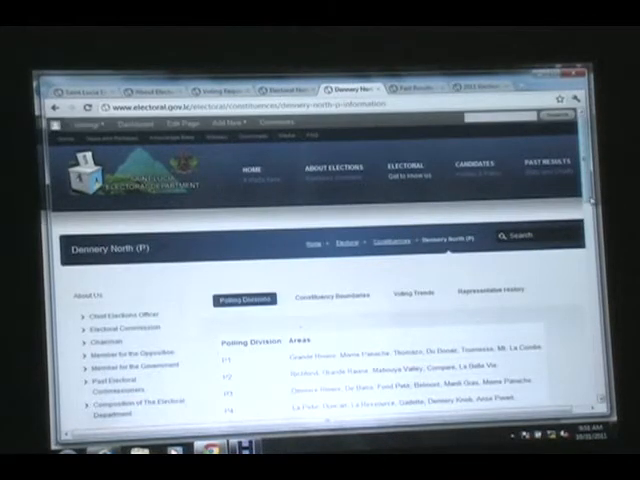
scroll(down, 3)
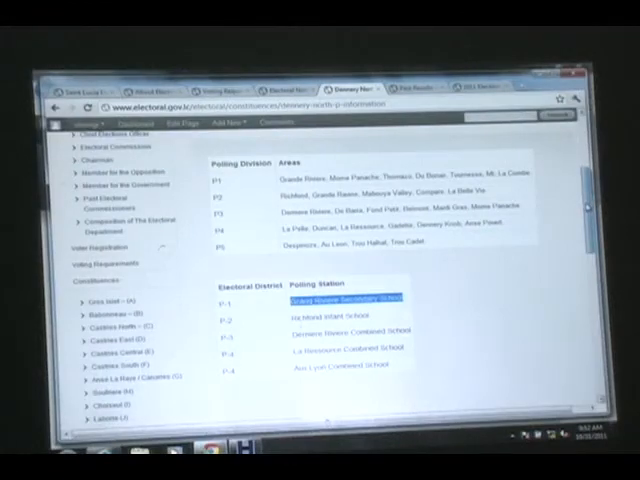
click(413, 88)
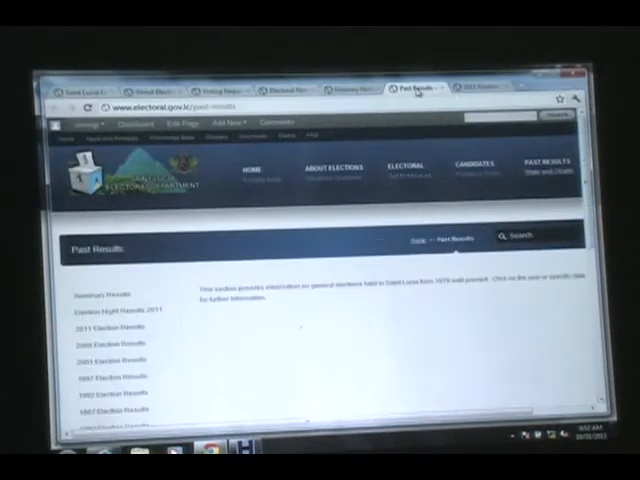